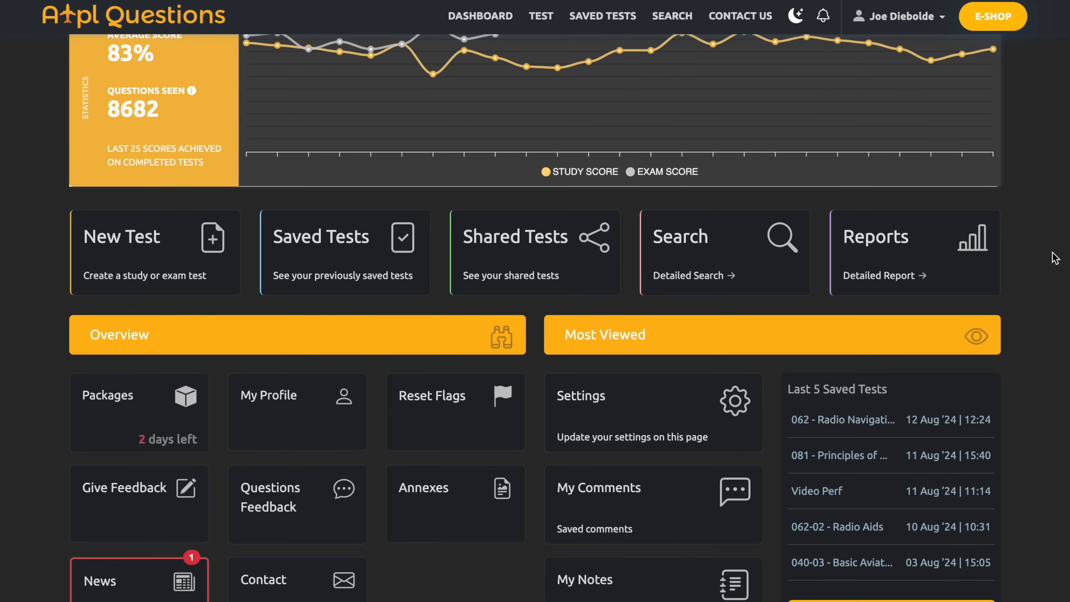
# Go from the dashboard to the wind correction angle question for route N560 towards Glasgow
pyautogui.click(155, 237)
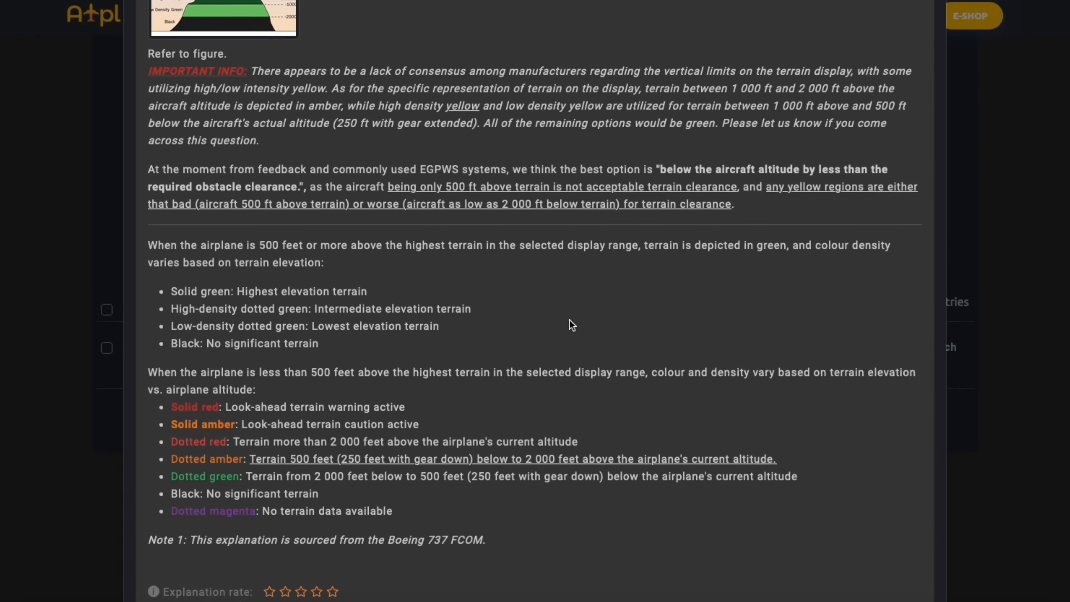
pyautogui.scroll(-3)
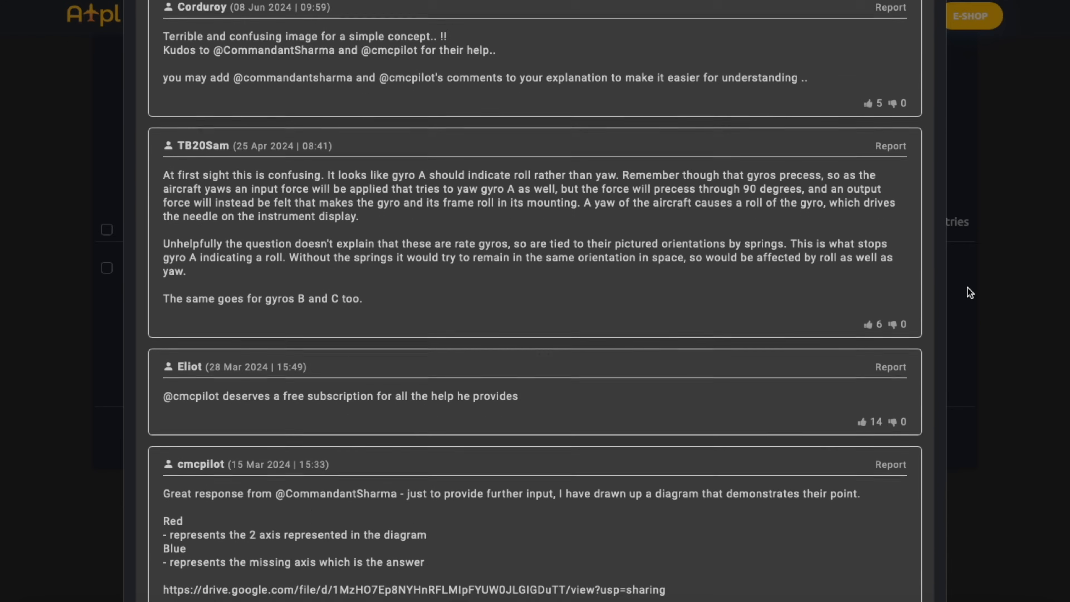
pyautogui.scroll(-3)
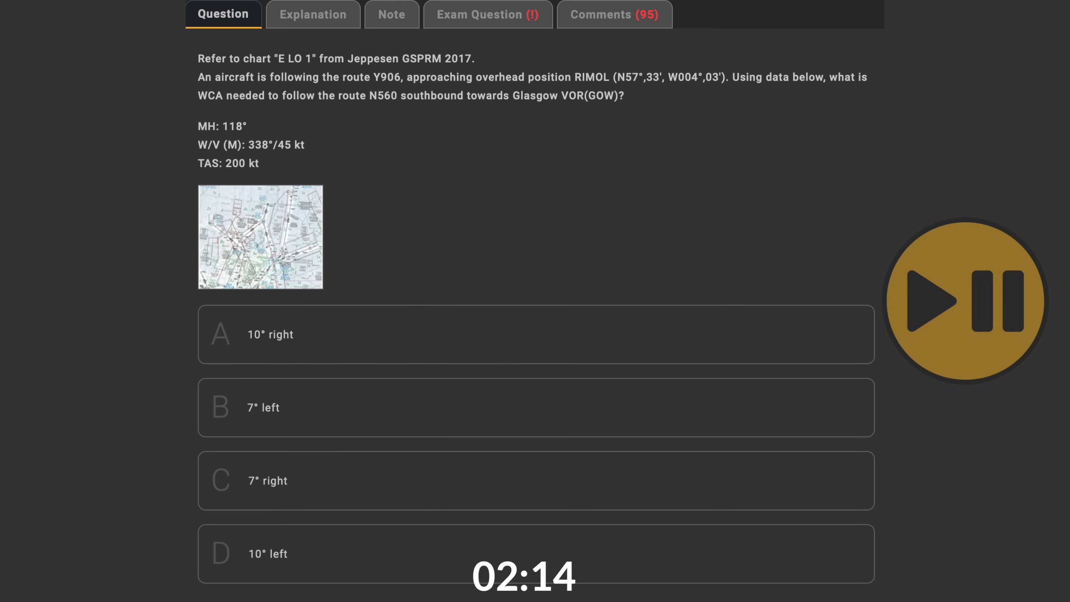
pyautogui.click(260, 236)
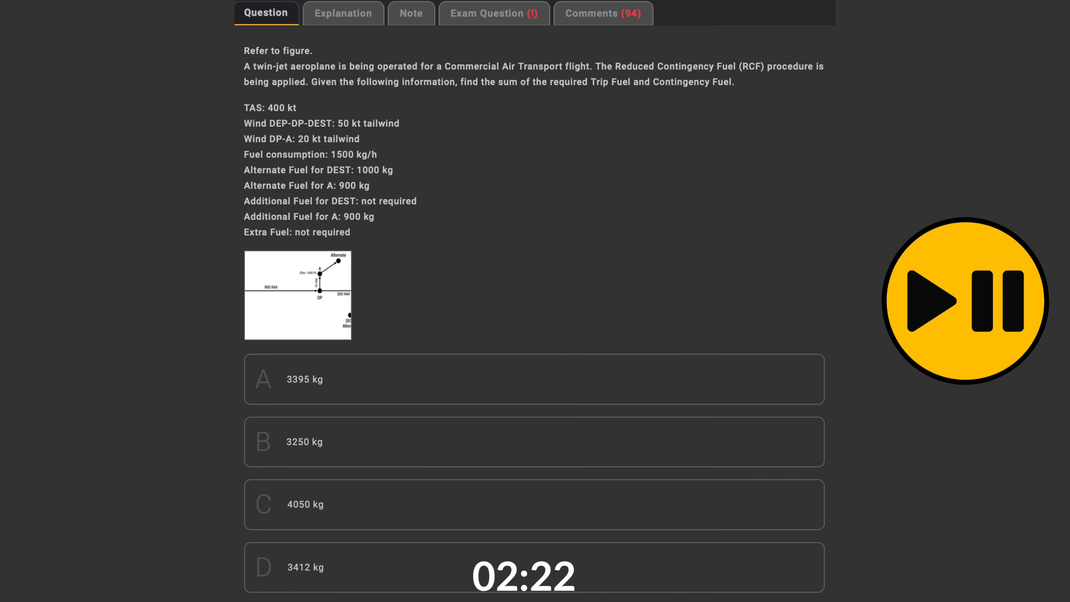
pyautogui.click(964, 304)
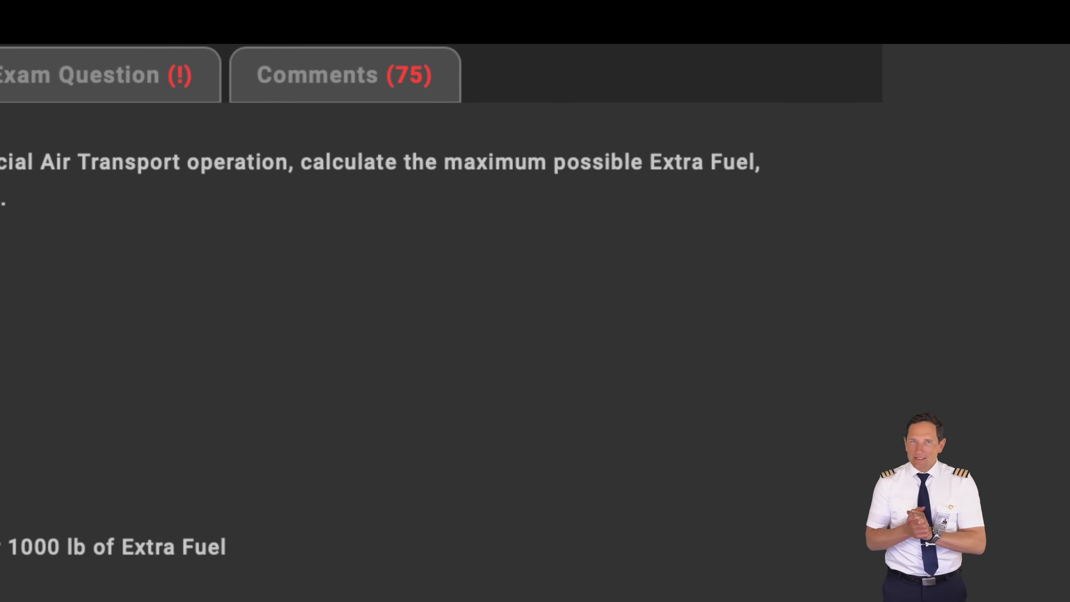
pyautogui.scroll(3)
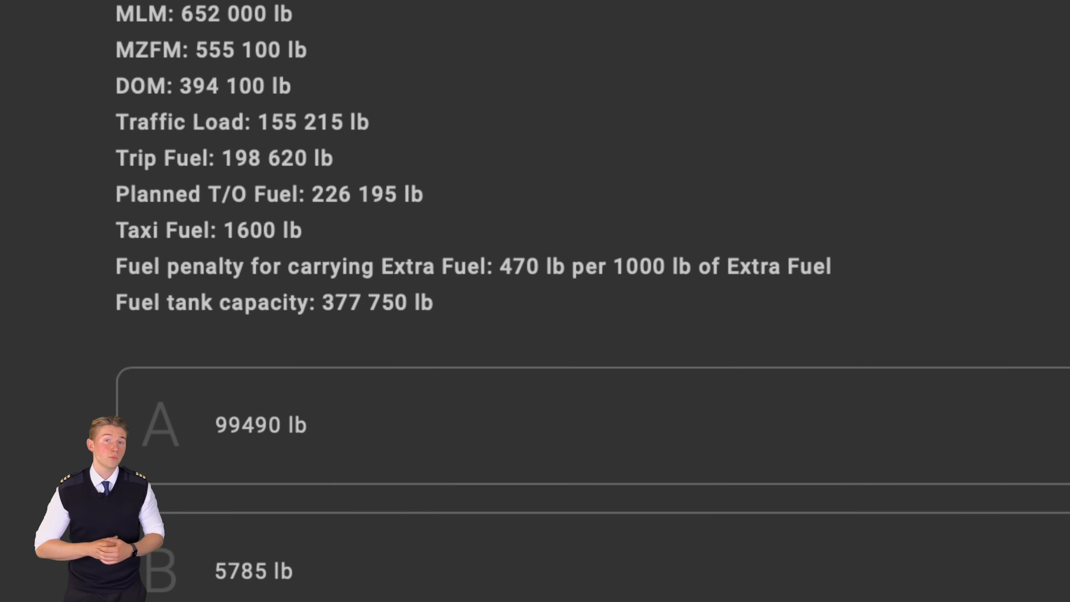
pyautogui.scroll(3)
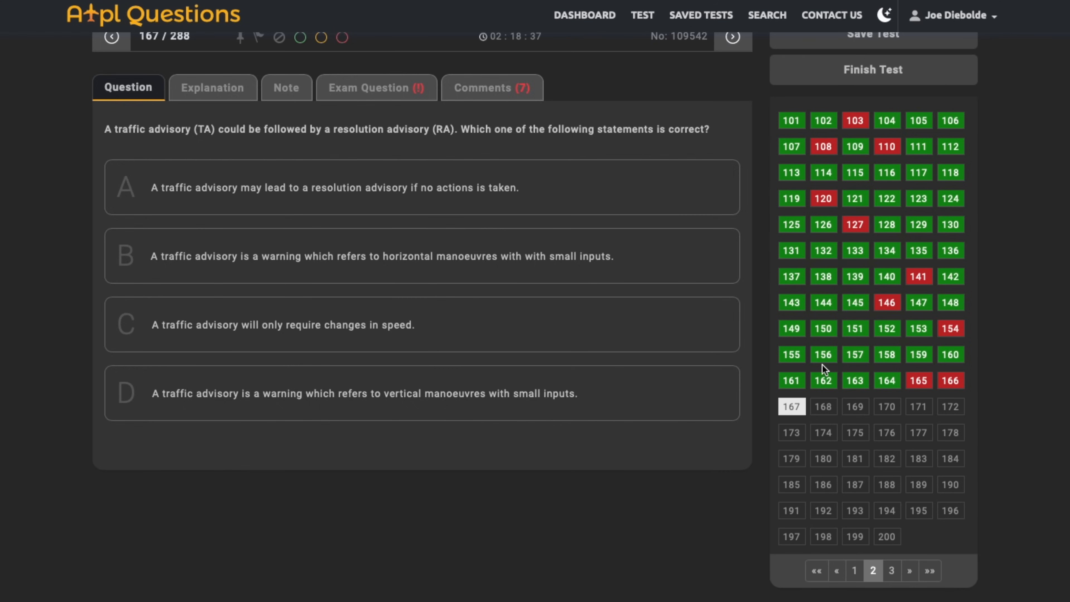
pyautogui.click(823, 355)
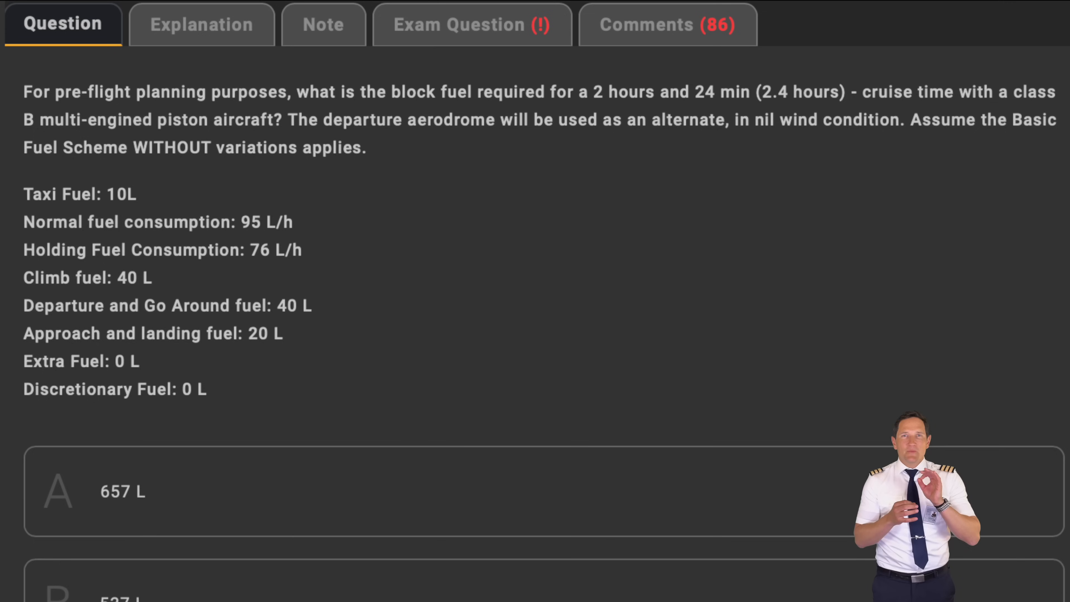
# Scroll back up through the class B piston block fuel question with its 657 L option
pyautogui.scroll(3)
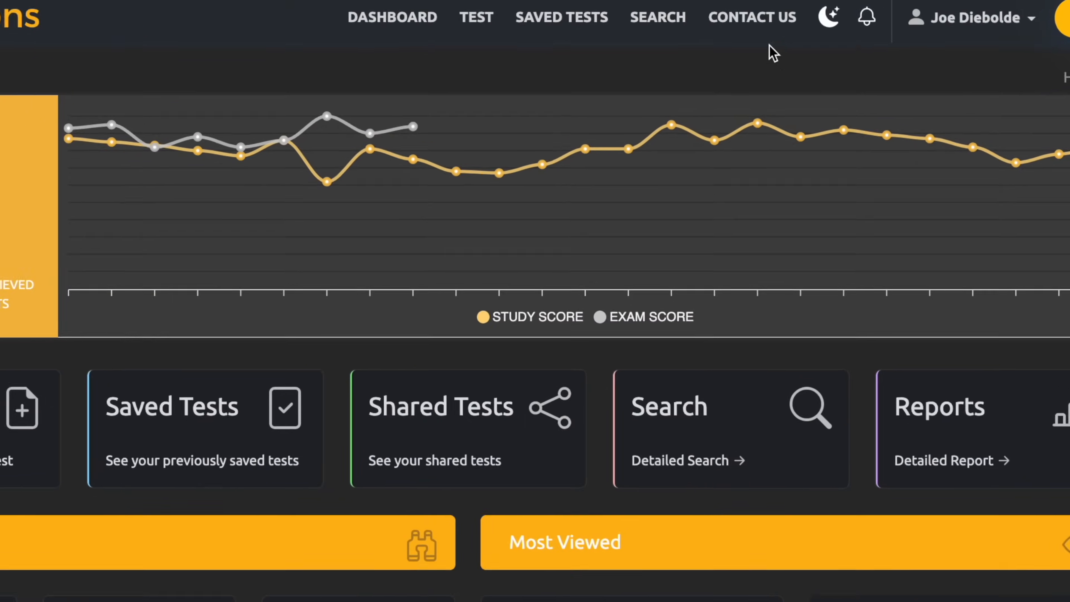
# Reach the Contact Us page with the support email and message form
pyautogui.click(751, 18)
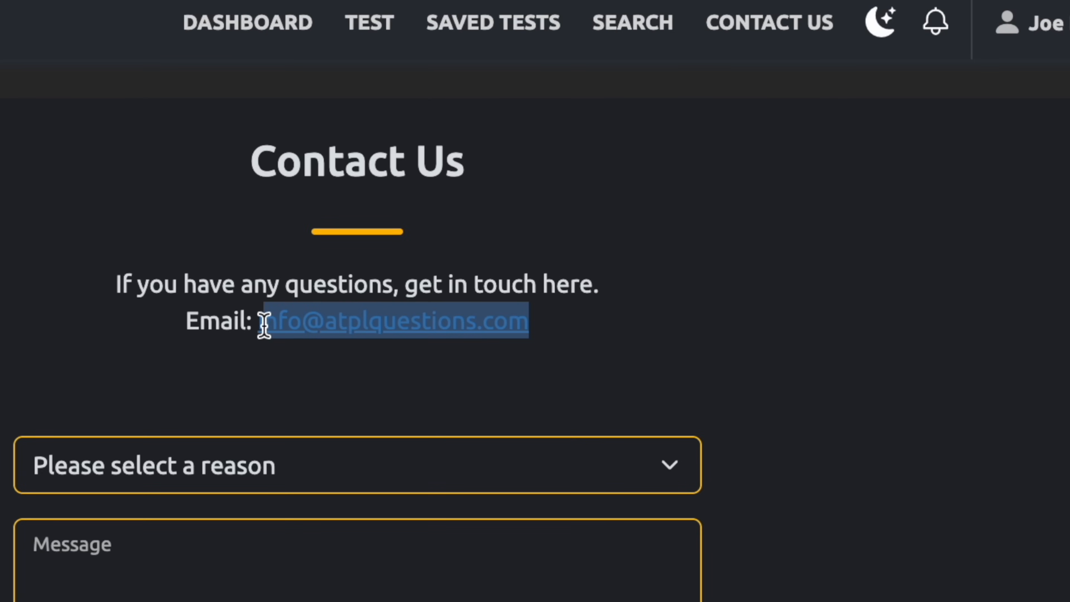
pyautogui.moveTo(641, 344)
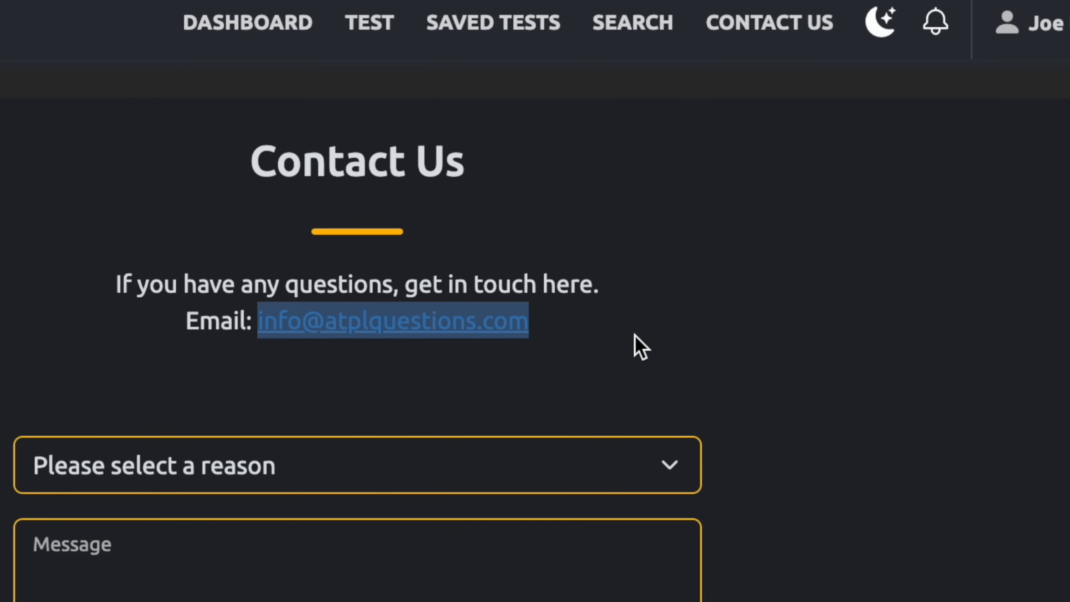